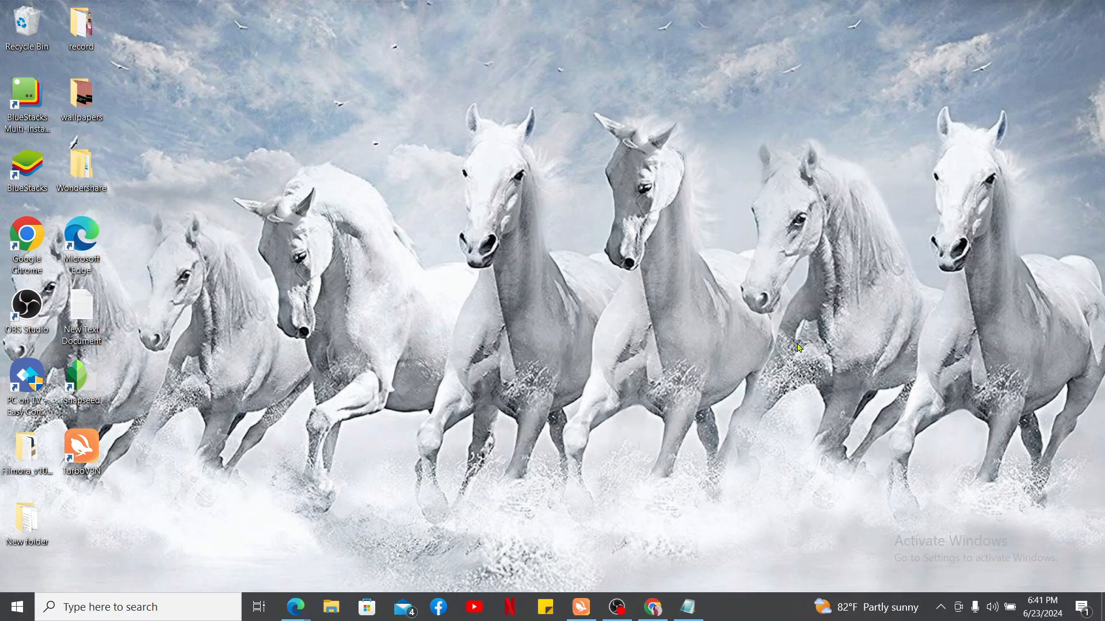
Step: Launch Microsoft Edge and load the Coinbase home page with its watchlist
left_click(81, 234)
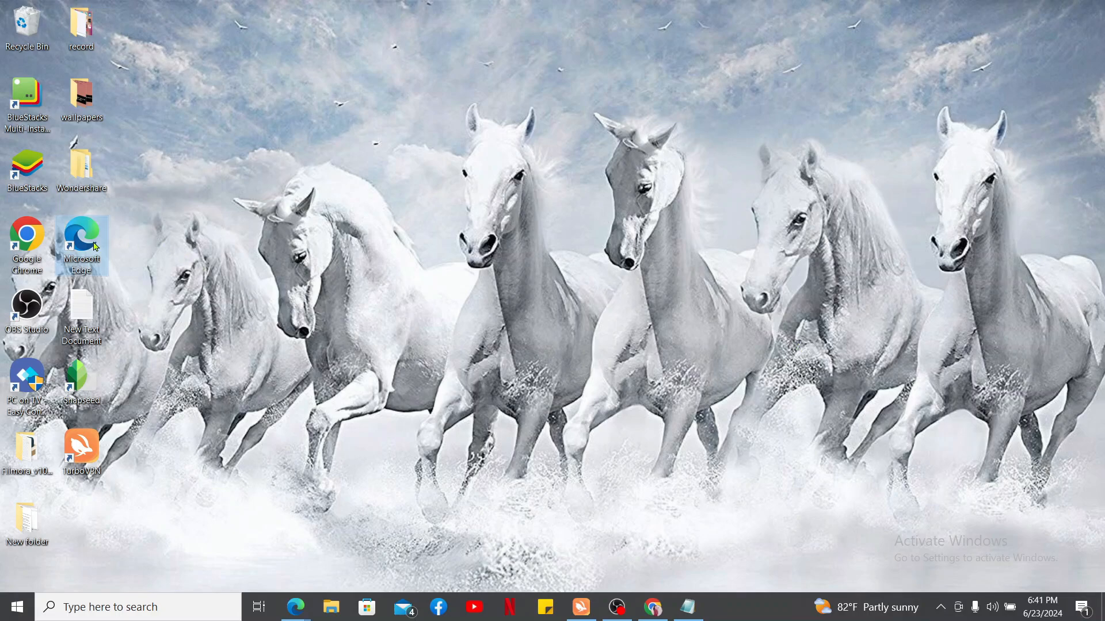
double_click(82, 233)
type("c")
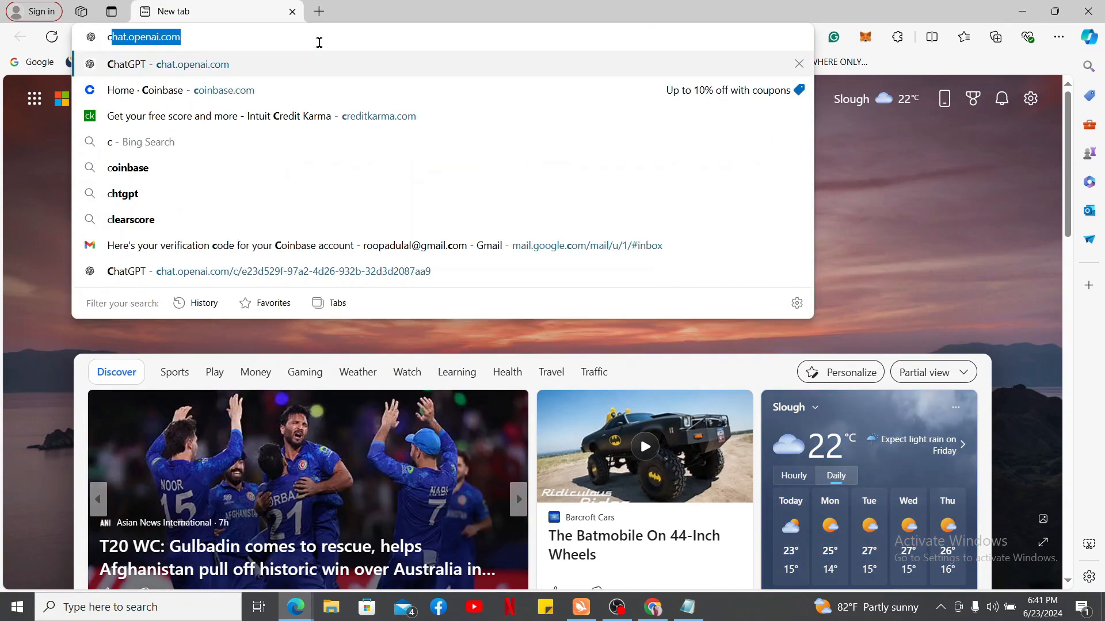
left_click(161, 91)
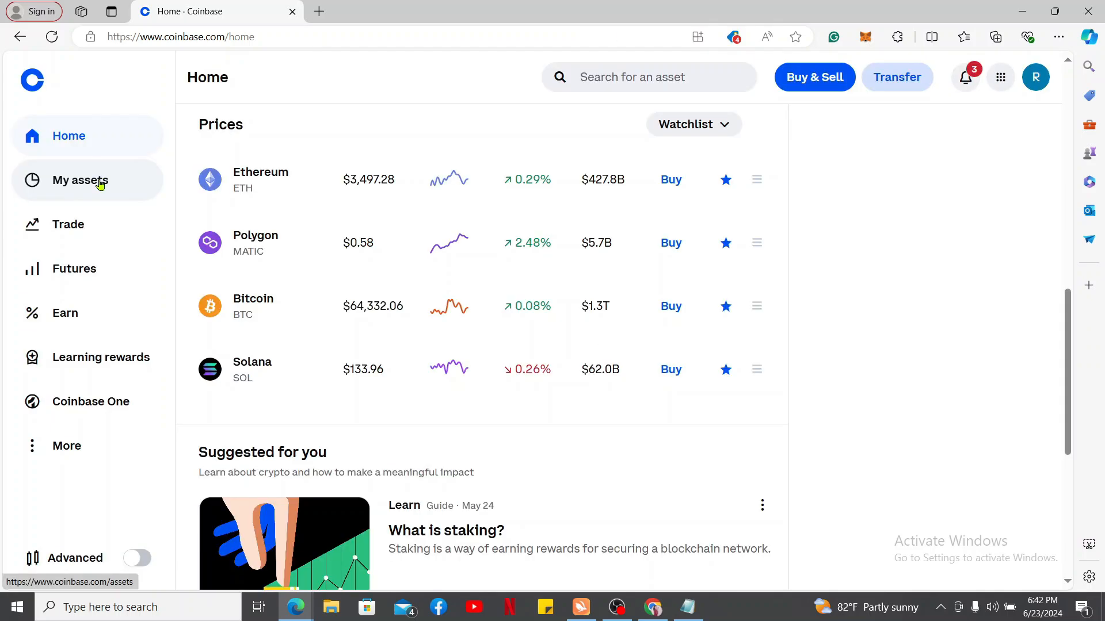
Step: From My assets, open the Shiba Inu (SHIB) Vault section
left_click(81, 180)
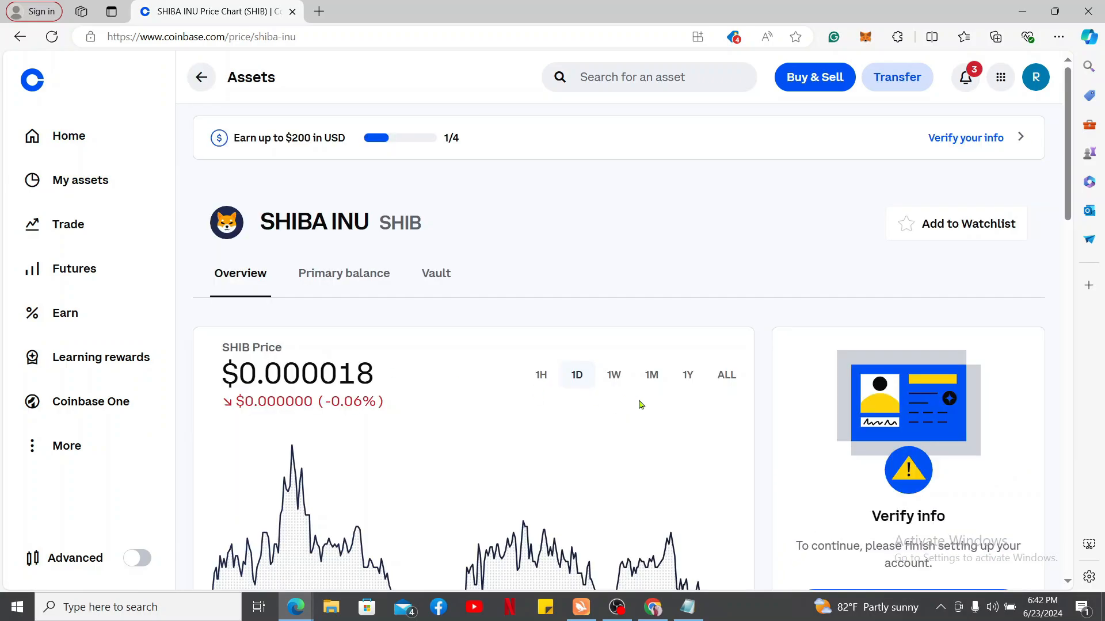
mouse_move(493, 385)
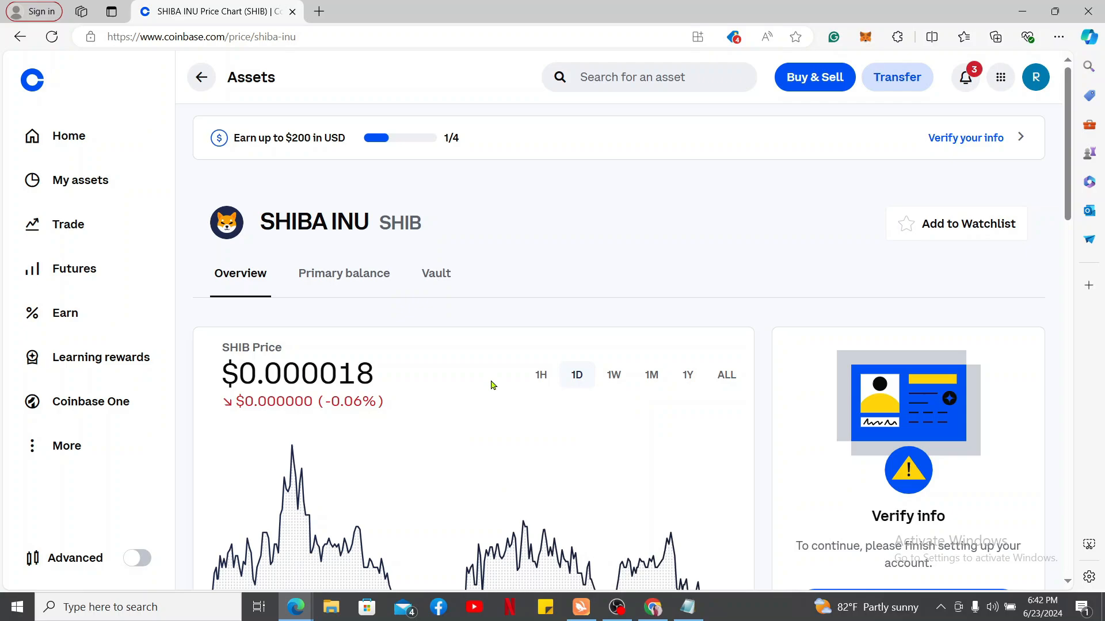
mouse_move(460, 286)
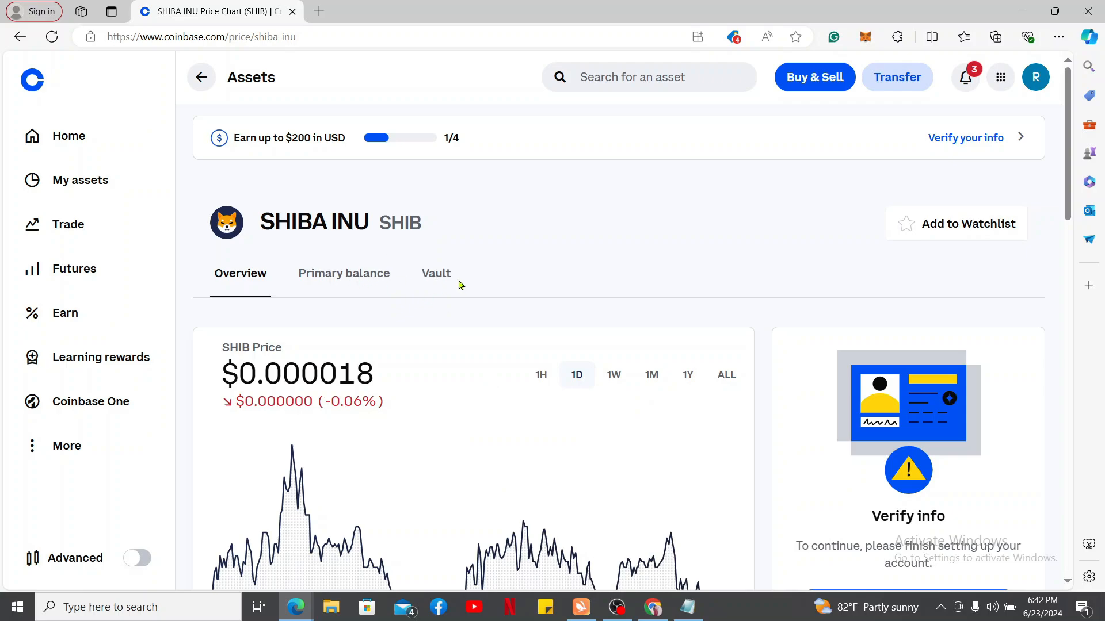
left_click(435, 273)
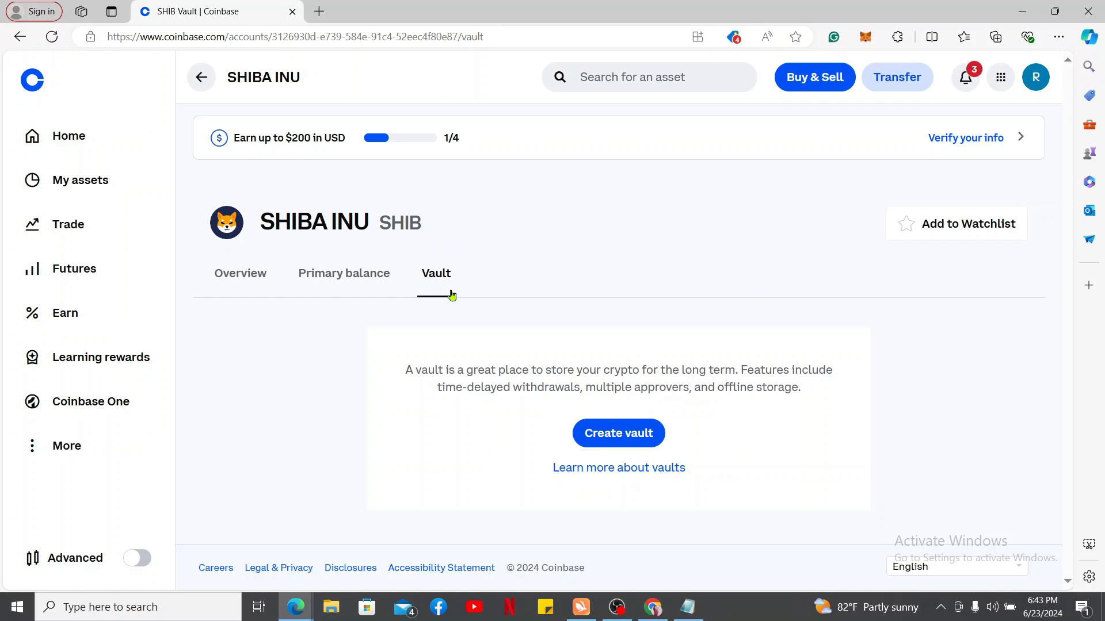
mouse_move(478, 478)
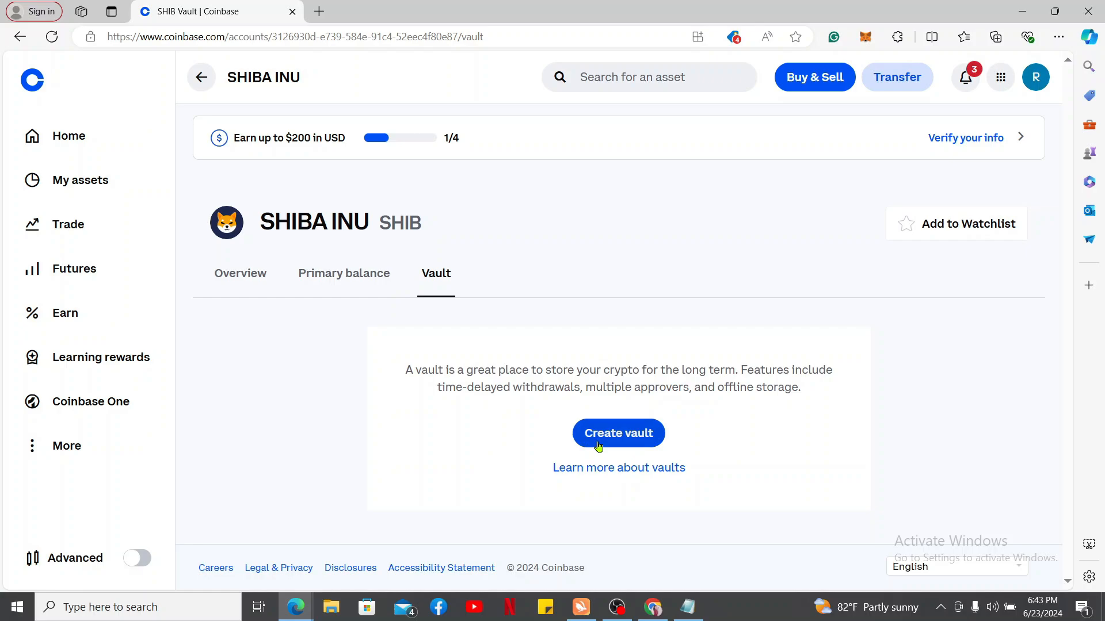
Step: Create 'SHIB Vault' with individual approvals, submit the secondary email, and open its verification link
left_click(619, 433)
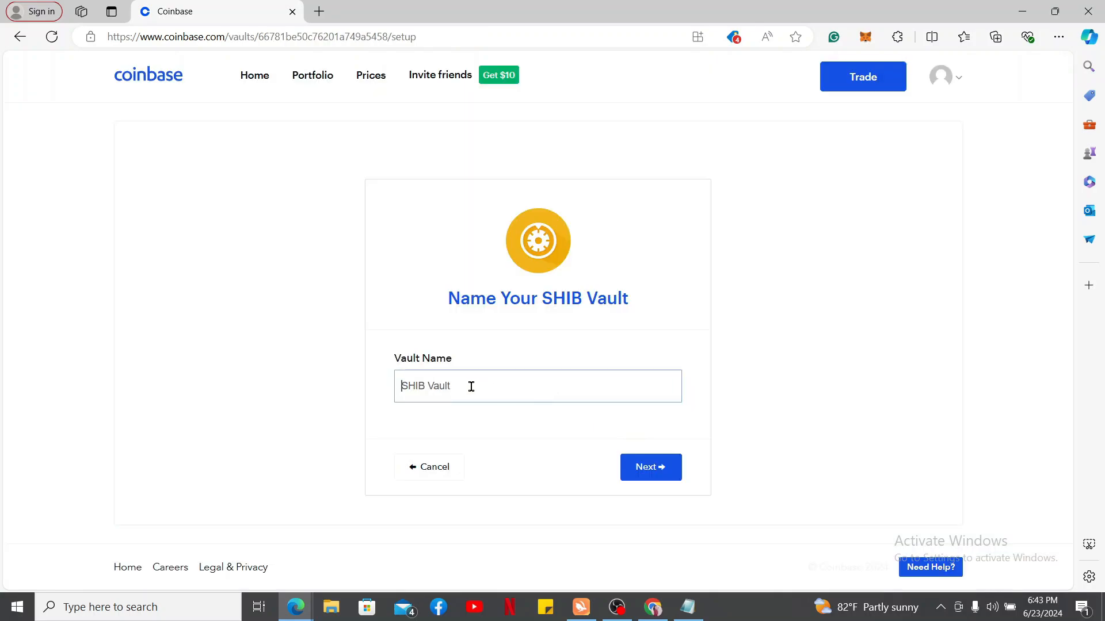
left_click(650, 467)
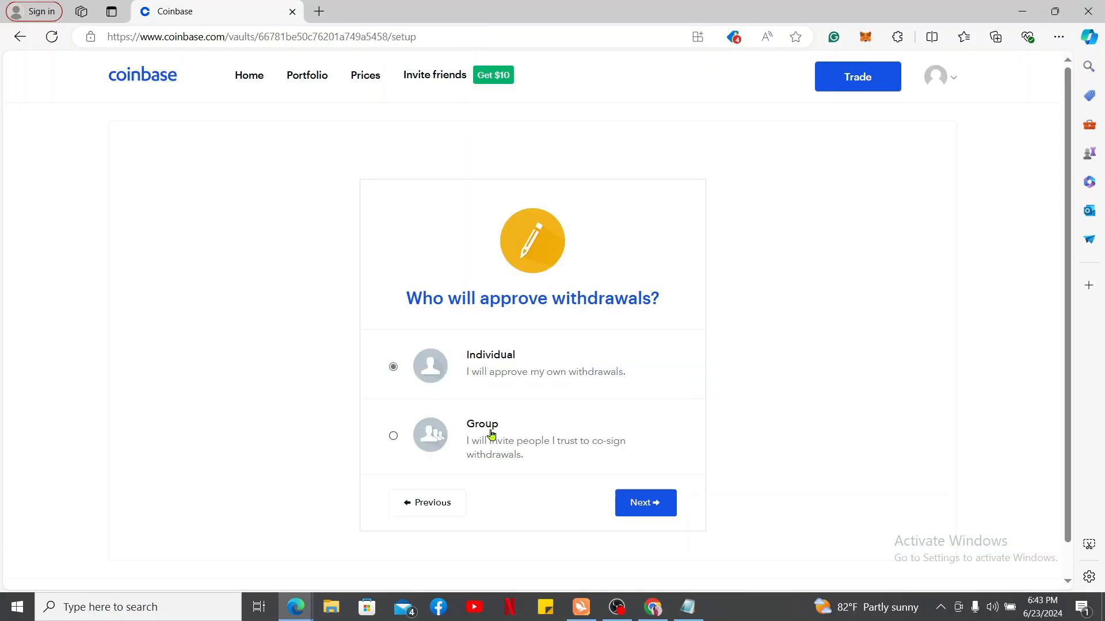
left_click(645, 503)
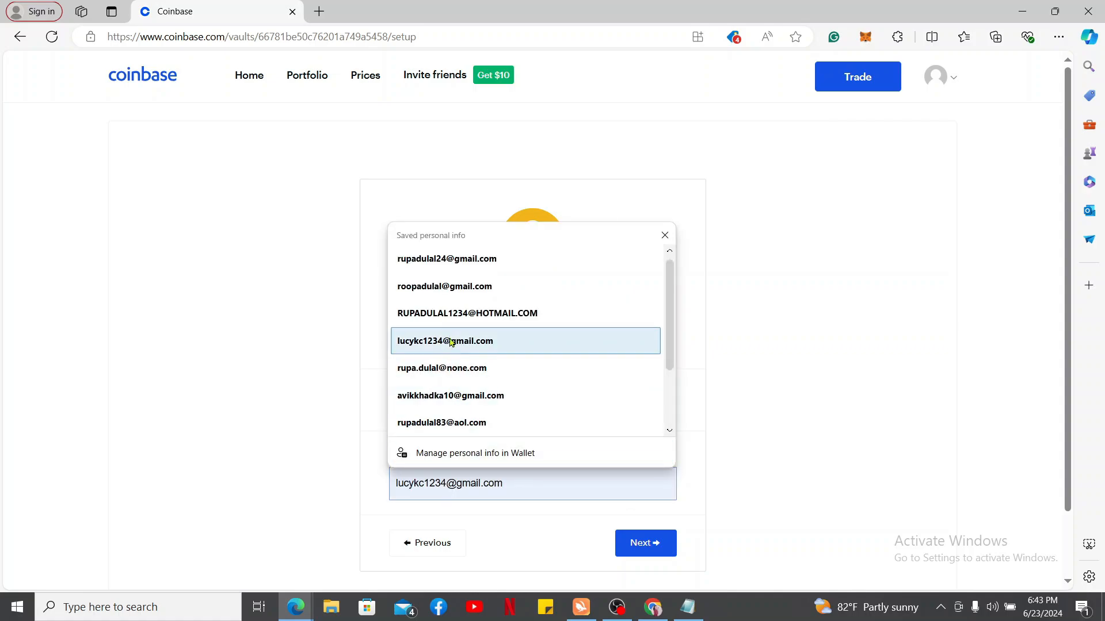
left_click(645, 543)
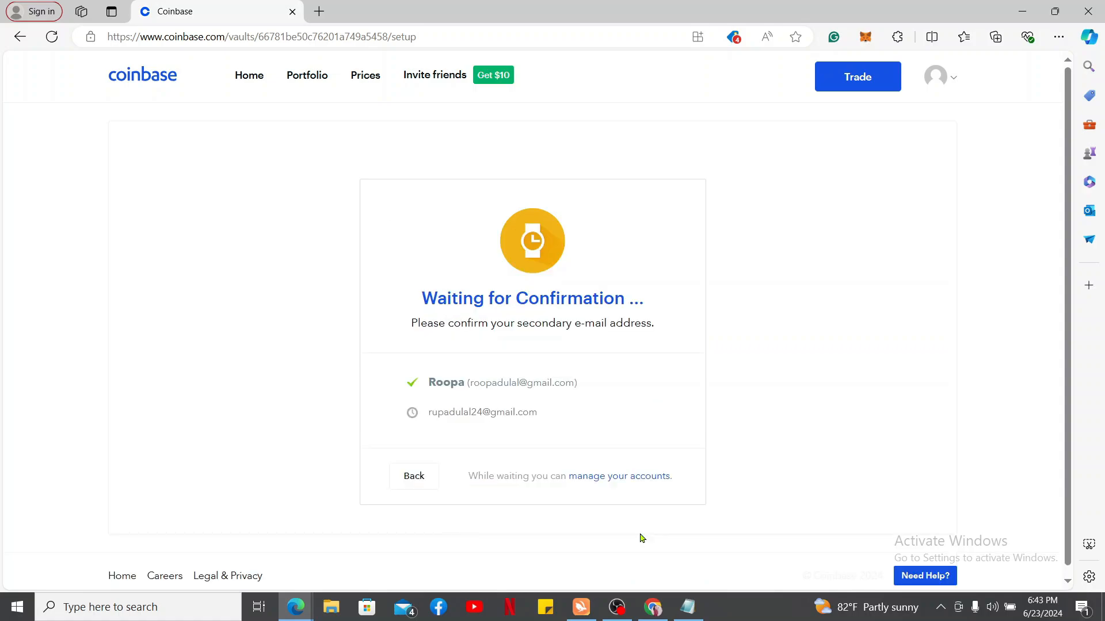
mouse_move(531, 274)
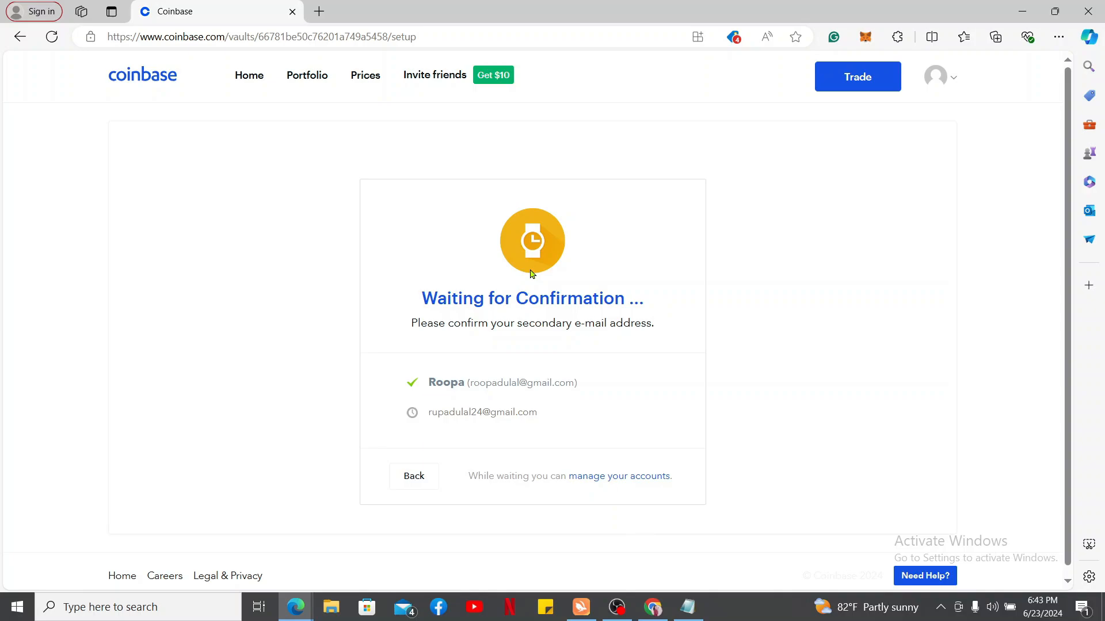
mouse_move(572, 413)
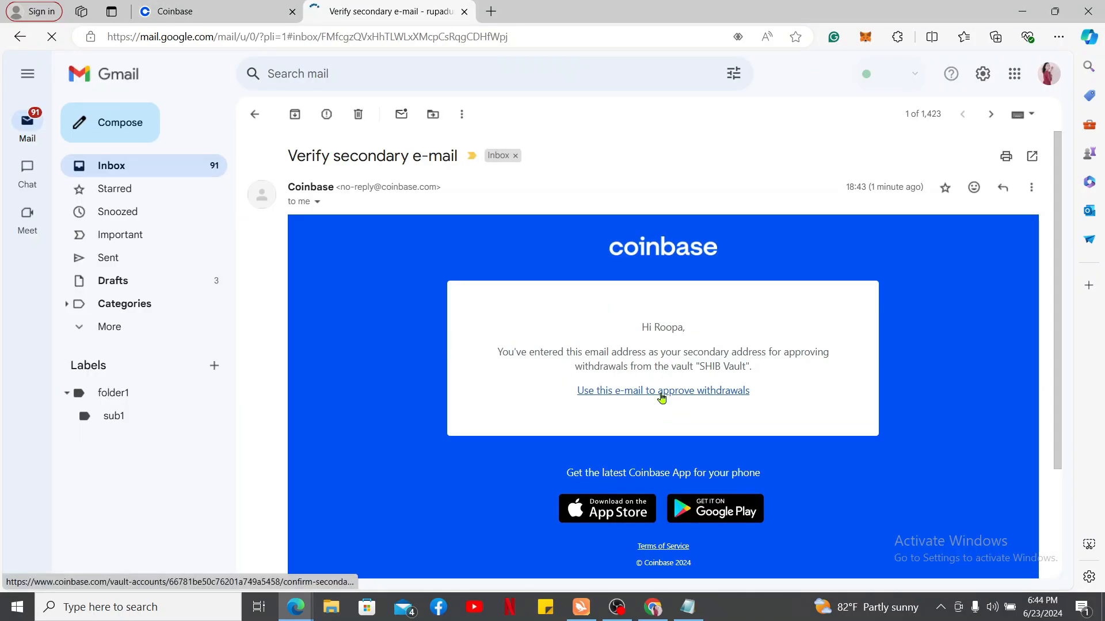
left_click(662, 391)
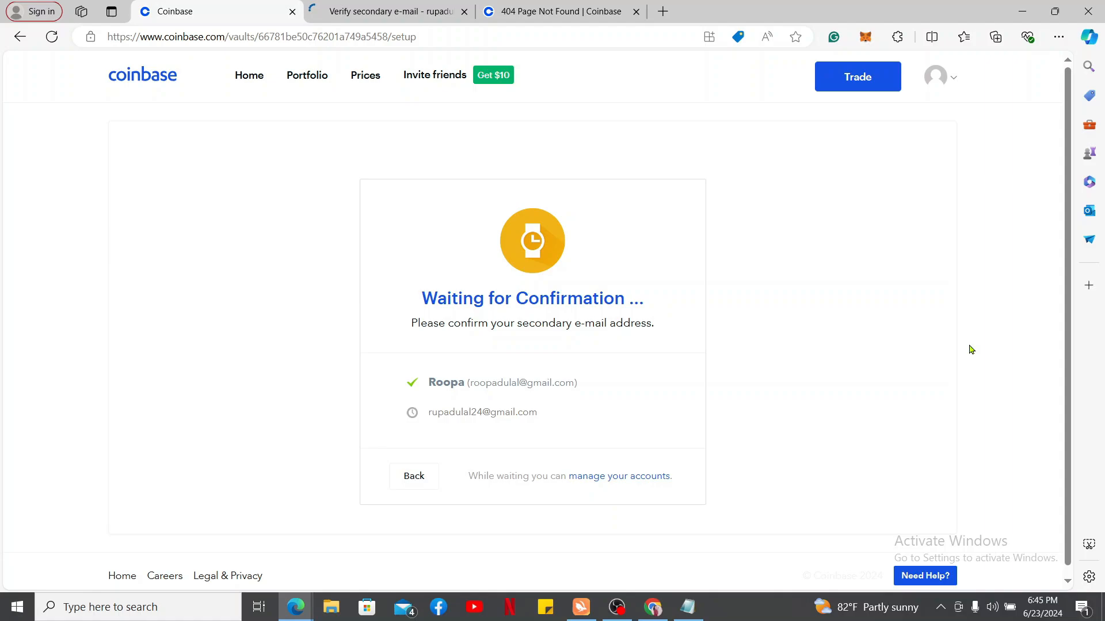